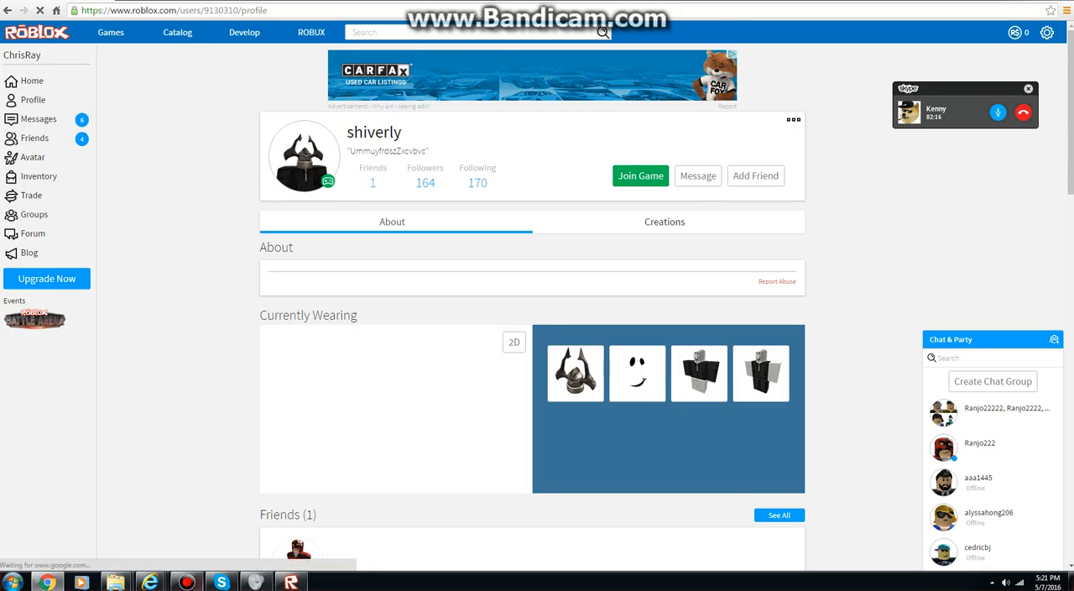
{"action": "left_click", "coordinate": [640, 176]}
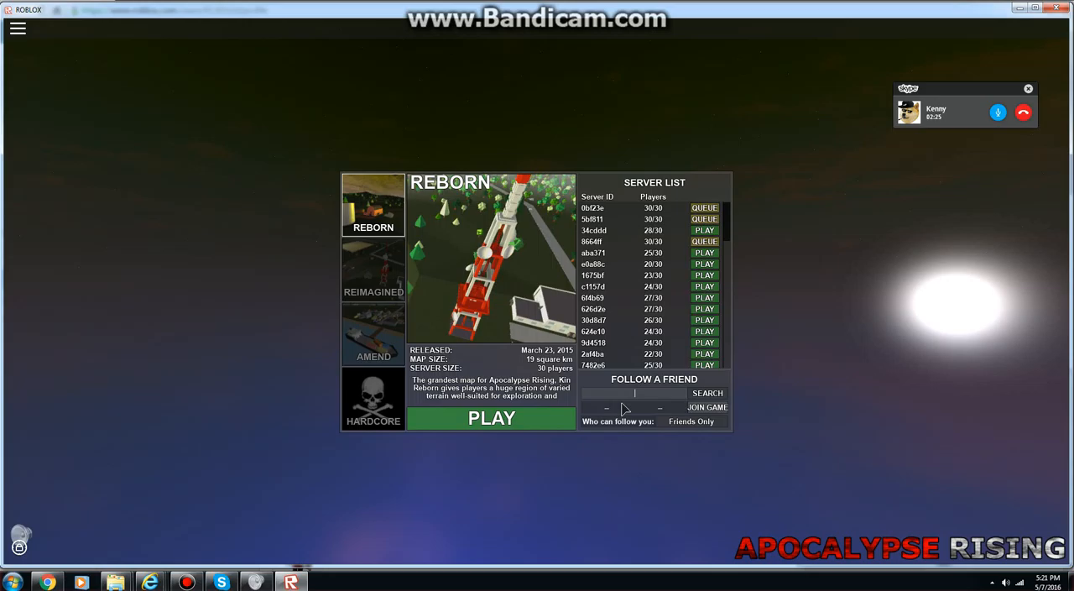
- Search 'shiverly' in Follow a Friend, recheck his status, then queue for a Reborn server
{"action": "type", "text": "shiverly"}
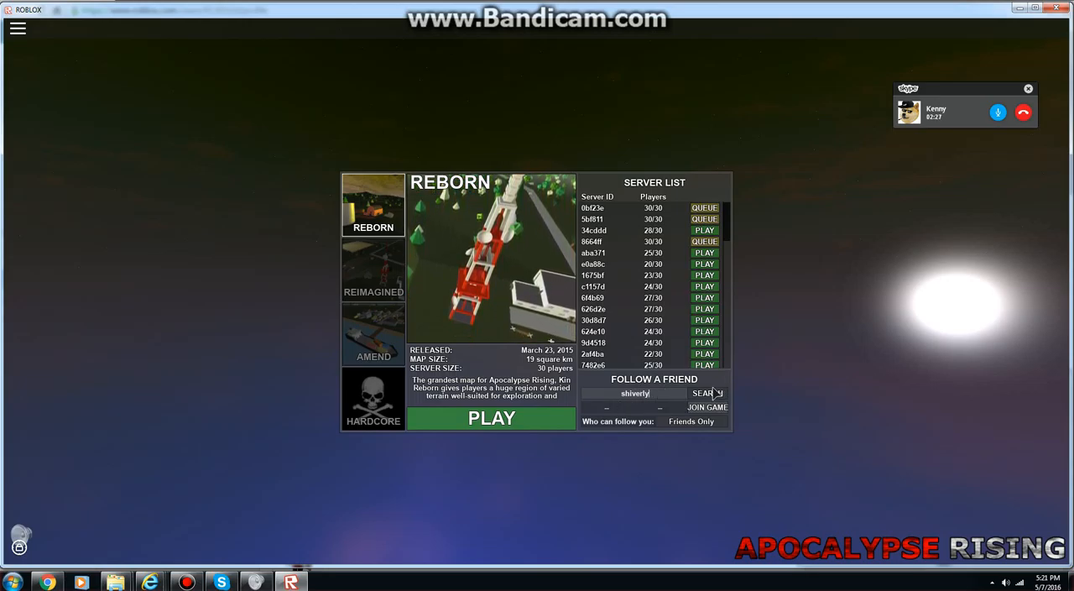
{"action": "left_click", "coordinate": [707, 393]}
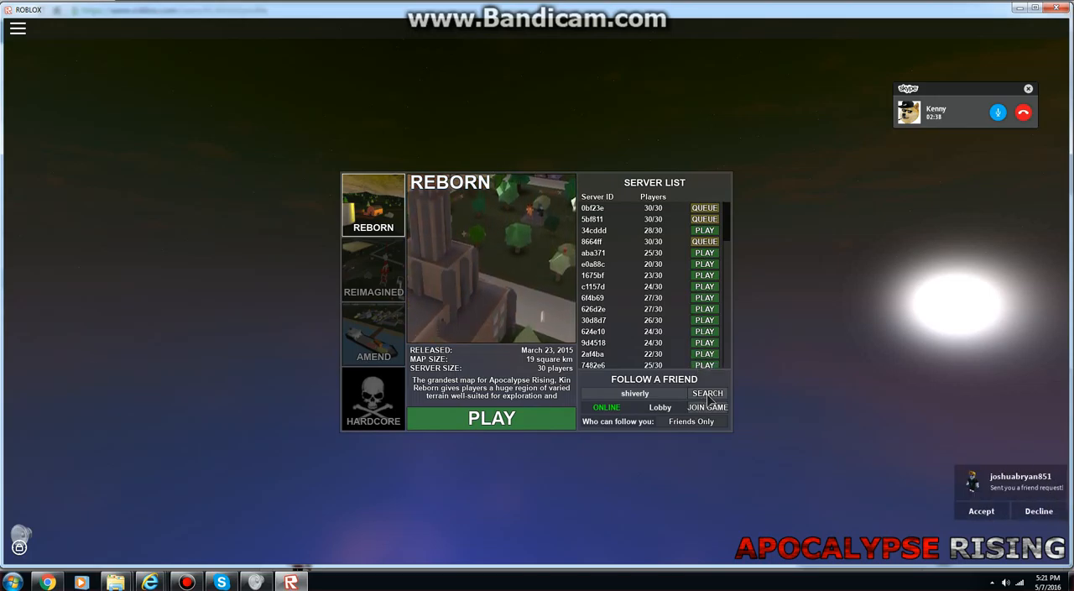
{"action": "left_click", "coordinate": [706, 393]}
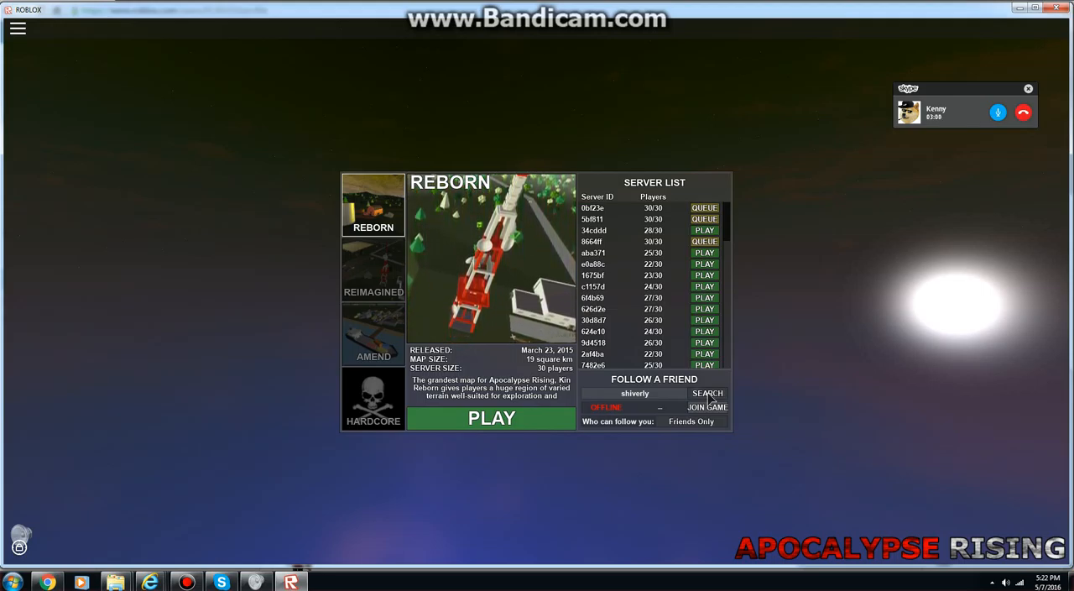
{"action": "left_click", "coordinate": [707, 392]}
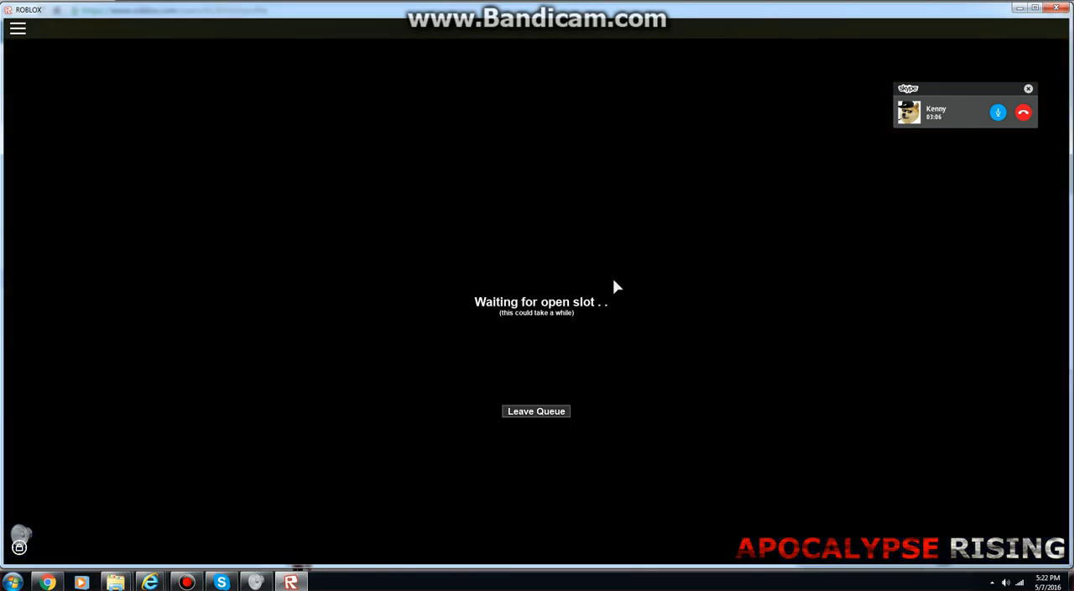
{"action": "mouse_move", "coordinate": [514, 135]}
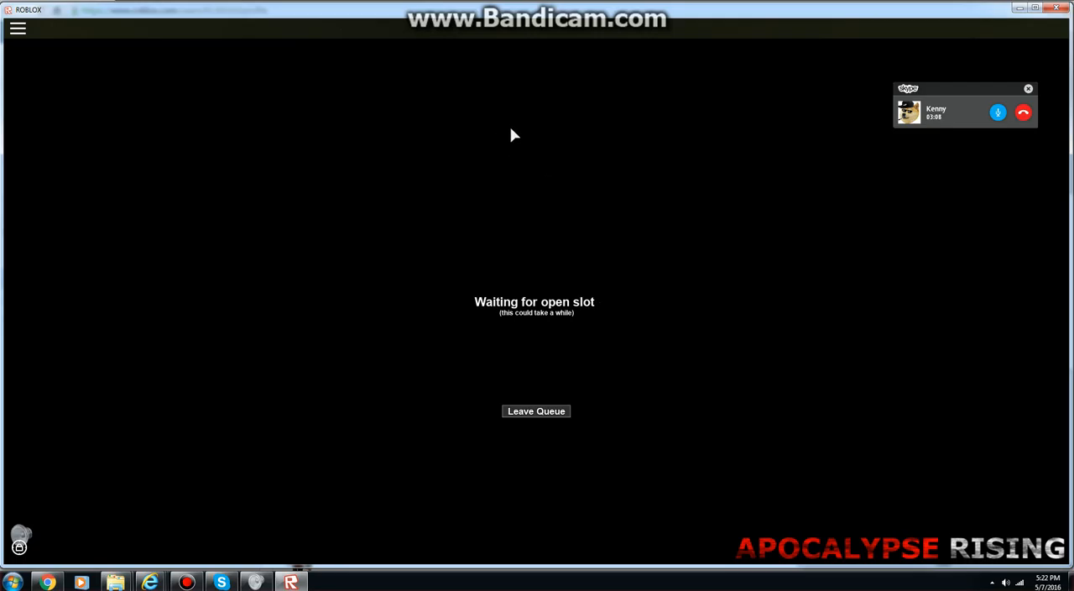
{"action": "mouse_move", "coordinate": [549, 89]}
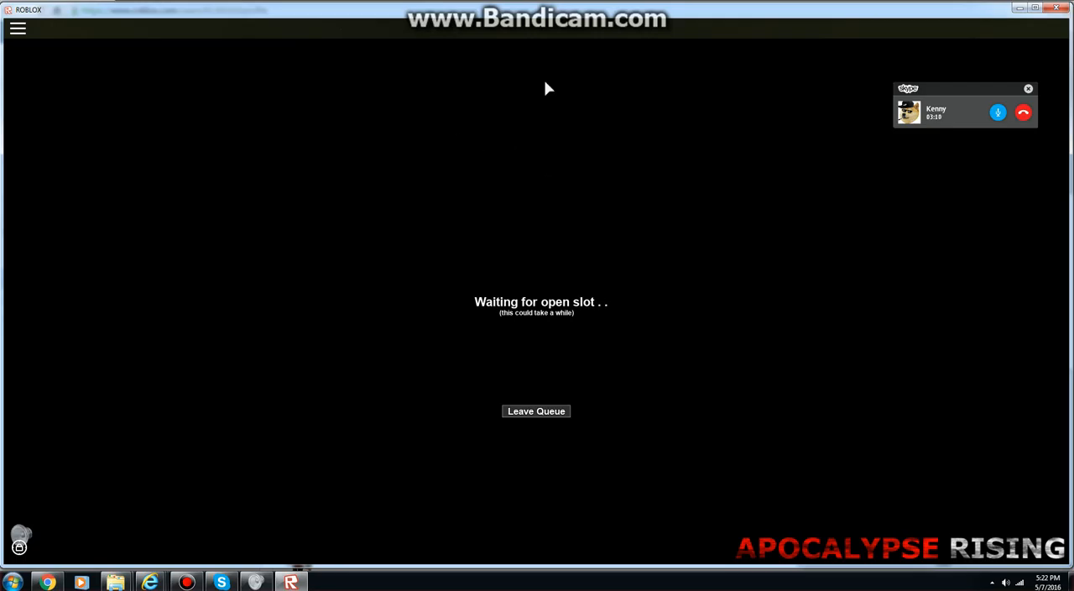
{"action": "mouse_move", "coordinate": [700, 25]}
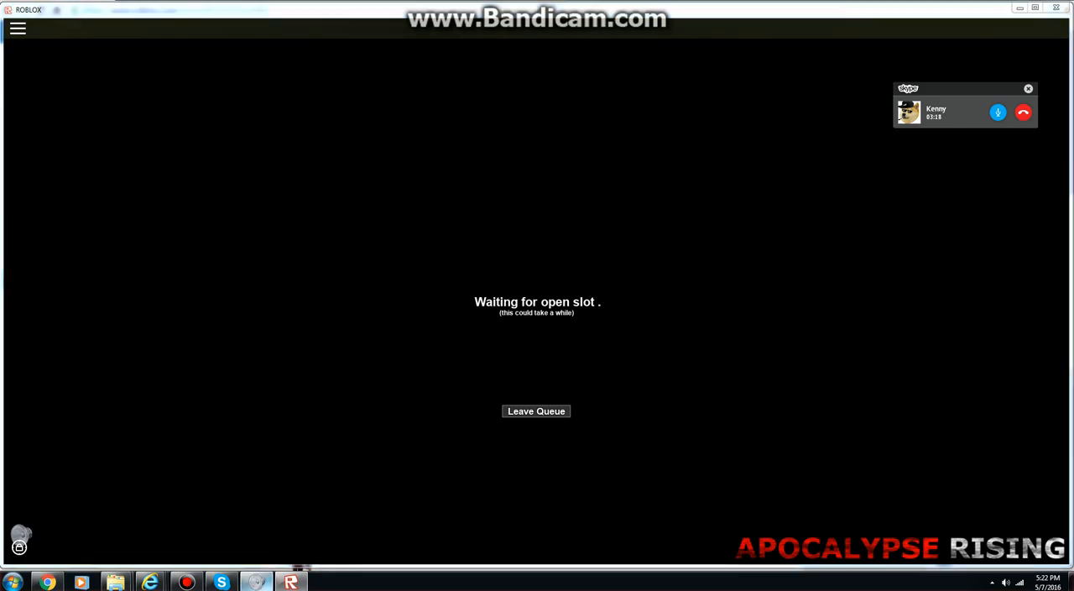
- Wait out the 'Waiting for open slot' queue until the intro begins
{"action": "left_click", "coordinate": [1006, 582]}
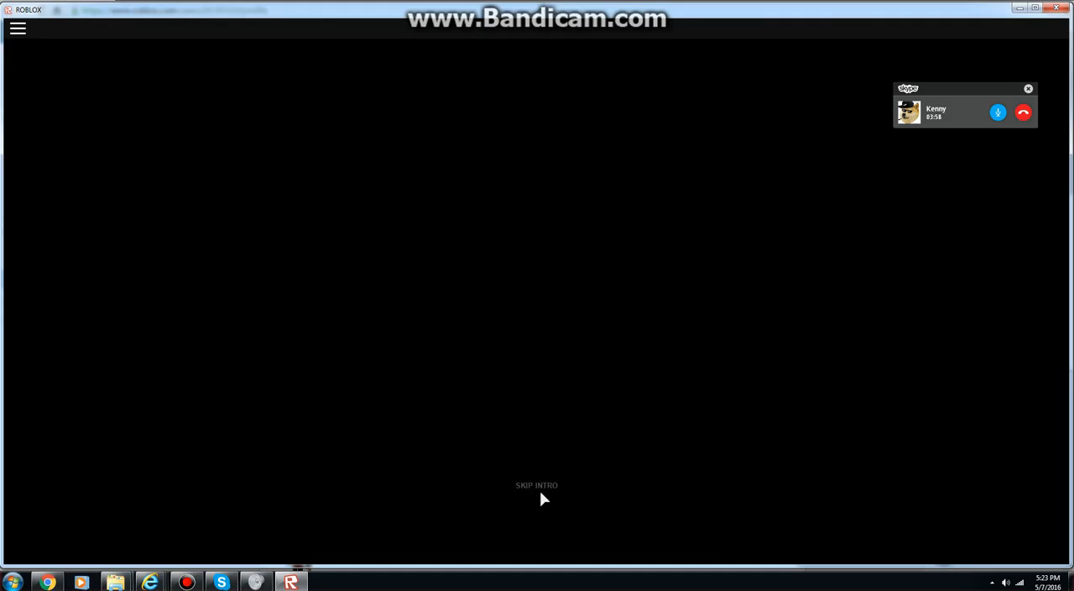
- Skip the Apocalypse Rising intro and spawn in with the rifle
{"action": "left_click", "coordinate": [536, 485]}
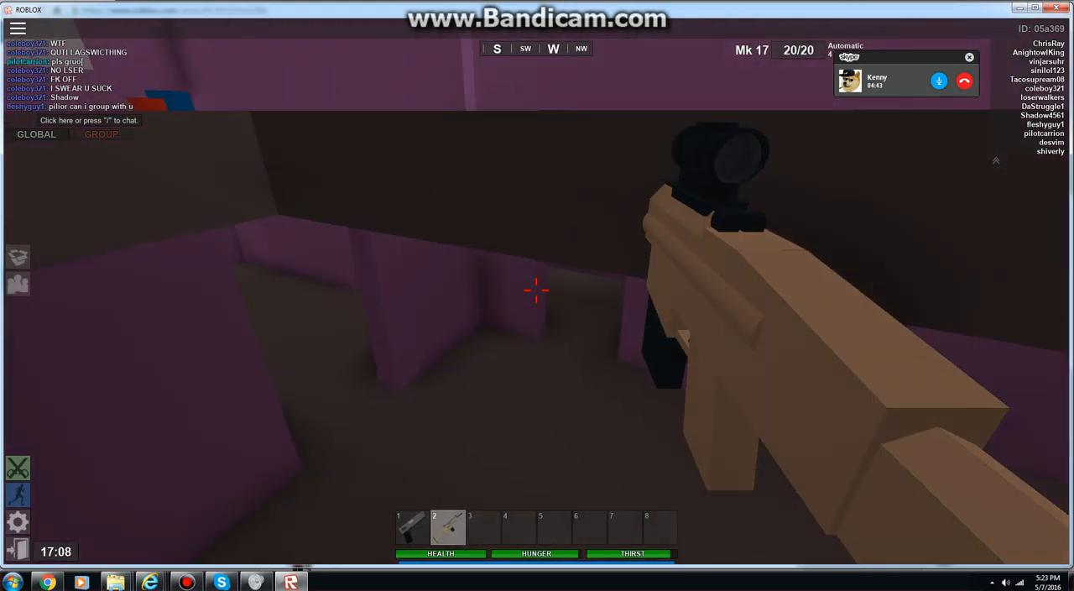
{"action": "mouse_move", "coordinate": [537, 289]}
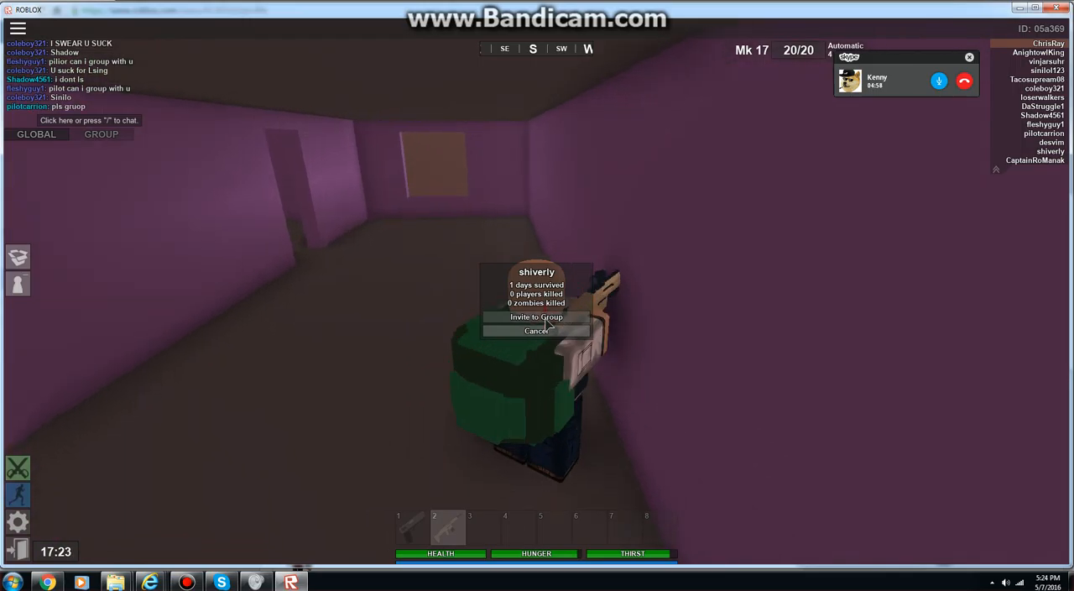
- Invite shiverly's character to a group, sending the invitation twice
{"action": "left_click", "coordinate": [536, 317]}
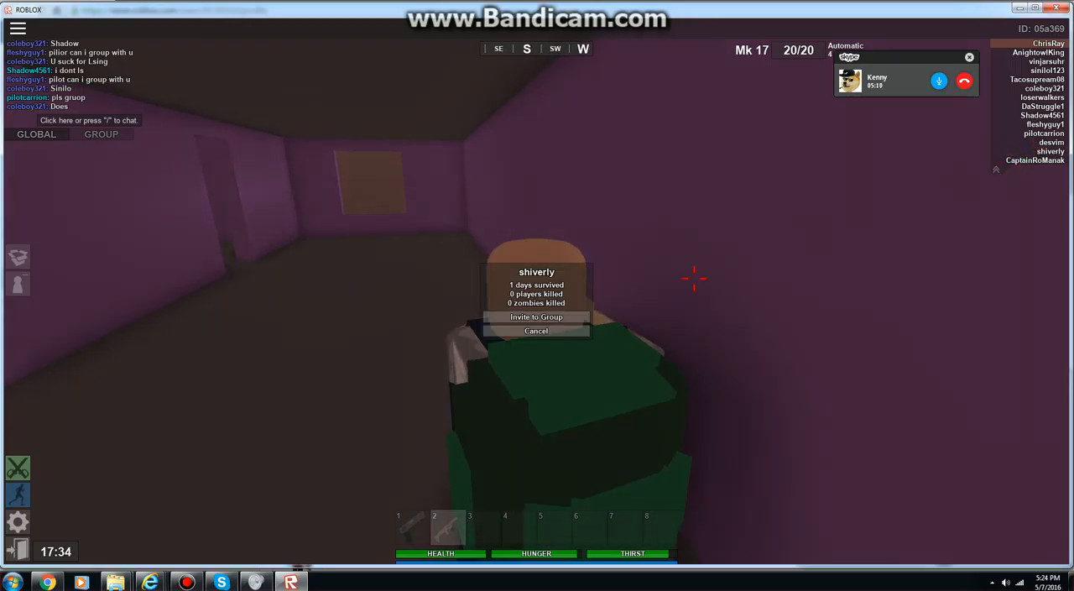
{"action": "left_click", "coordinate": [537, 316]}
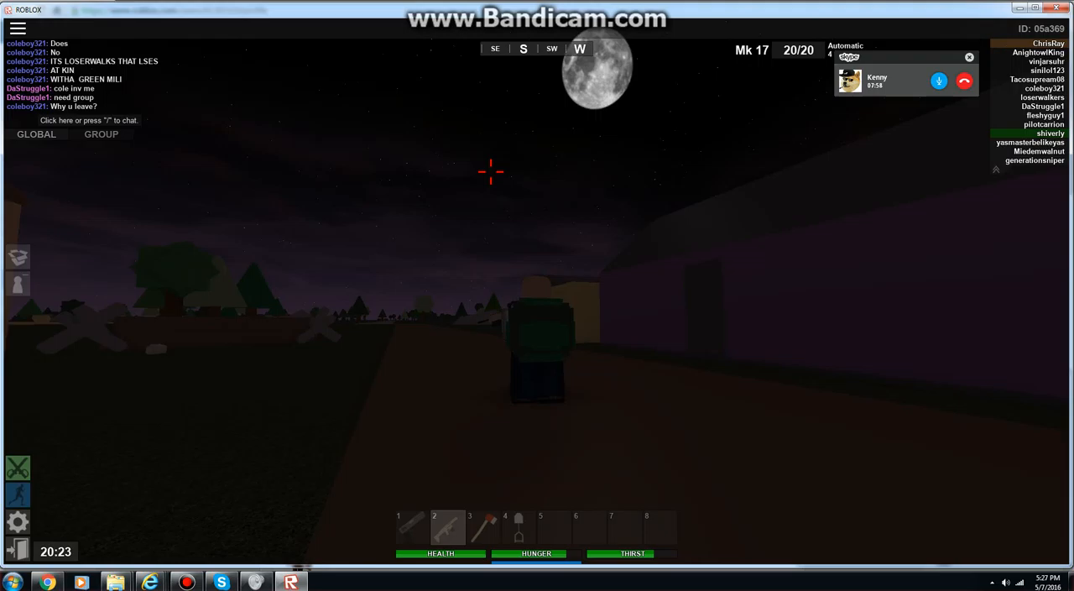
{"action": "mouse_move", "coordinate": [491, 172]}
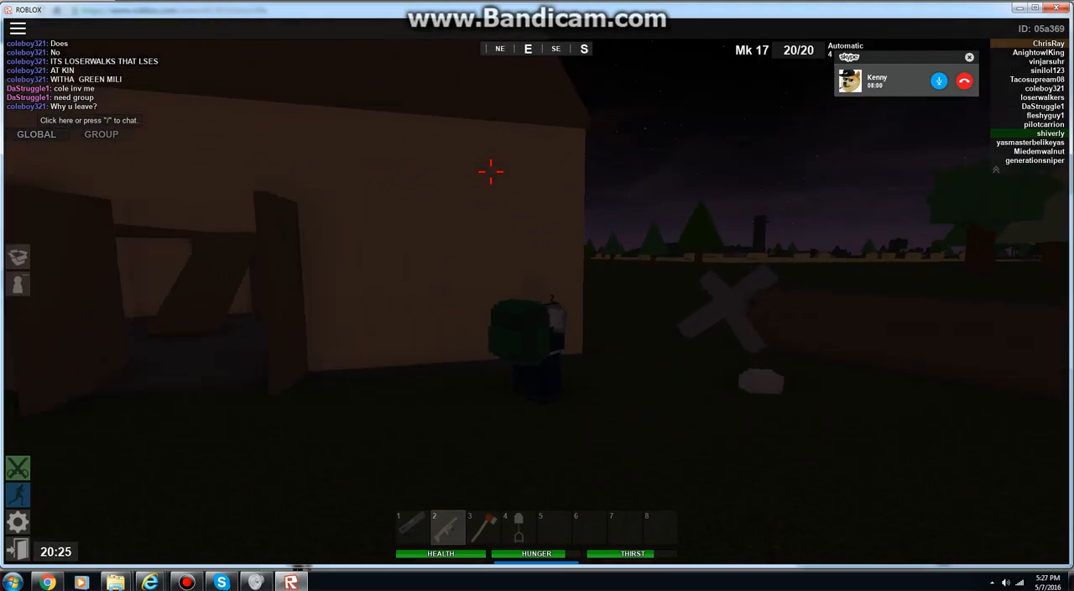